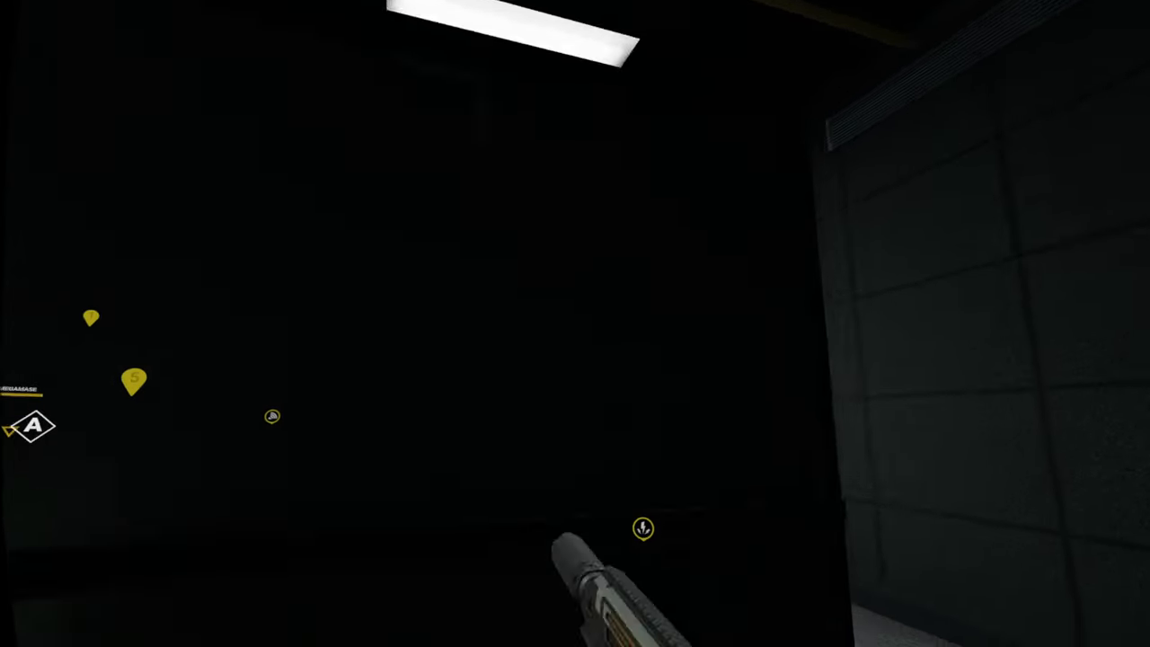
{"action": "mouse_move", "coordinate": [575, 323]}
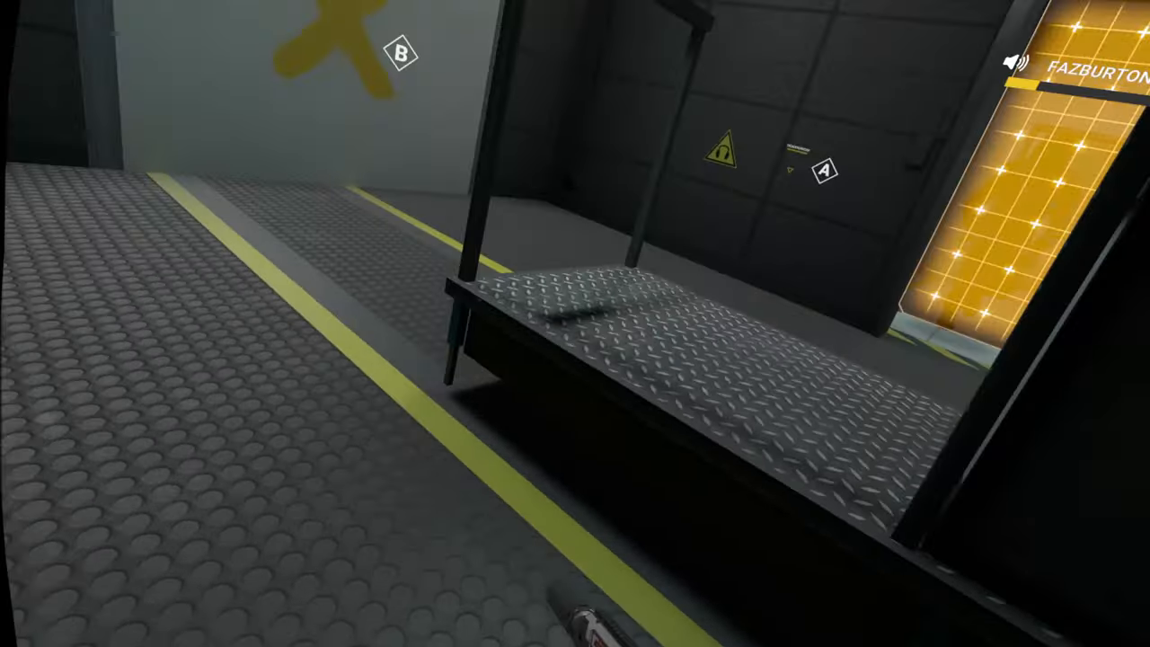
{"action": "mouse_move", "coordinate": [575, 324]}
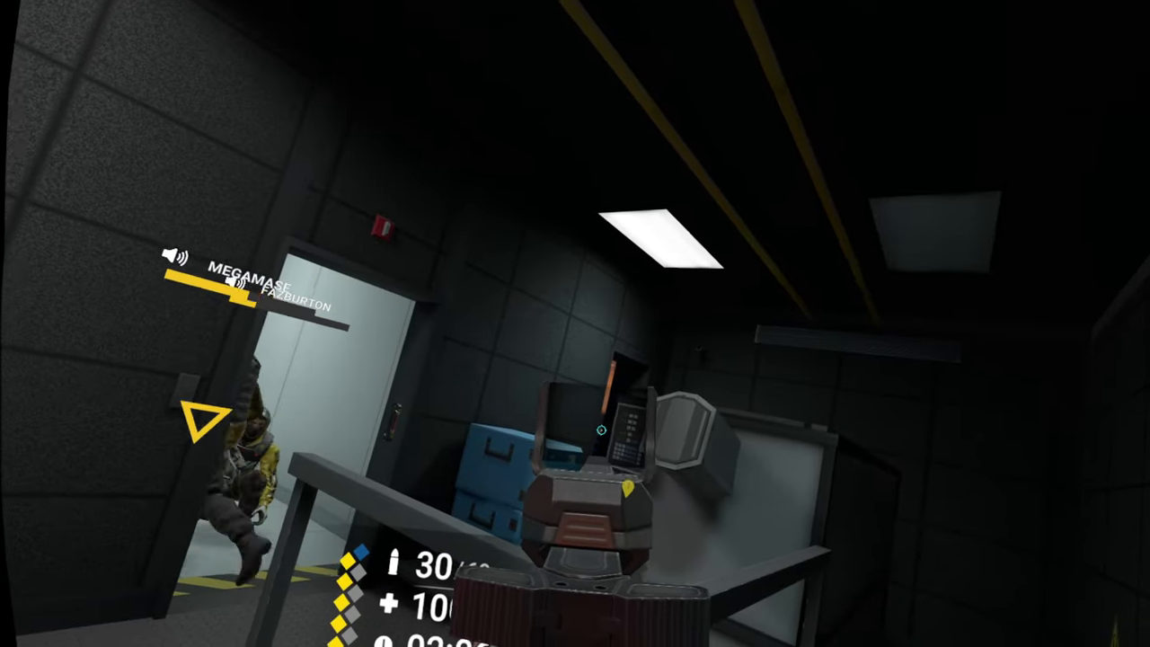
{"action": "mouse_move", "coordinate": [574, 324]}
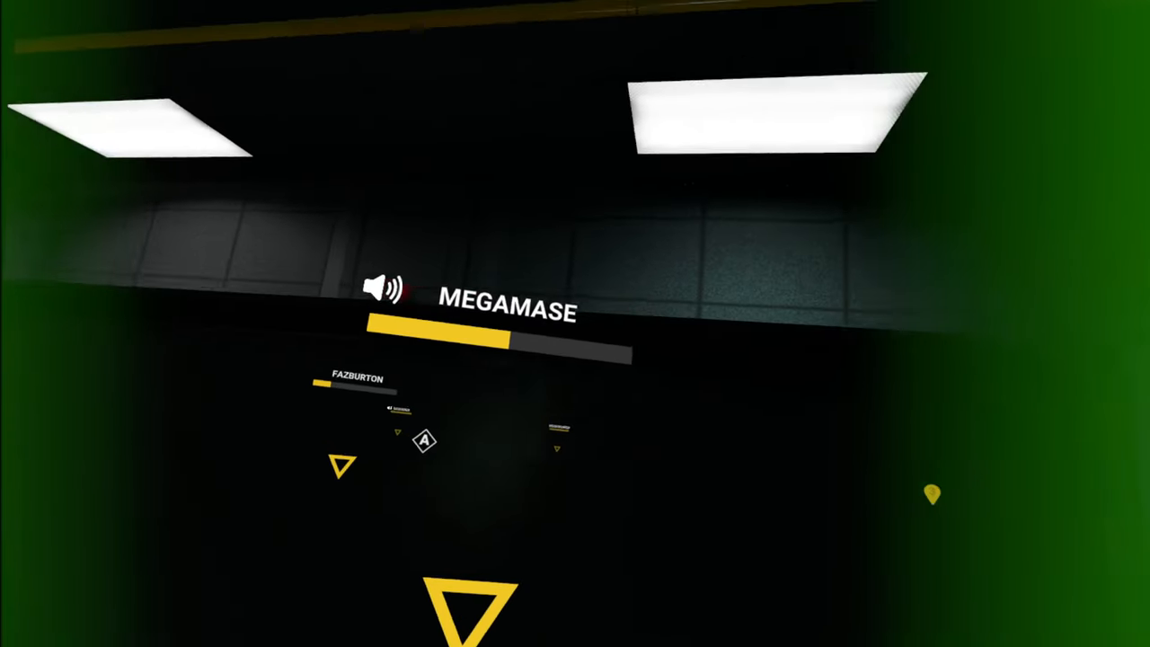
{"action": "mouse_move", "coordinate": [575, 323]}
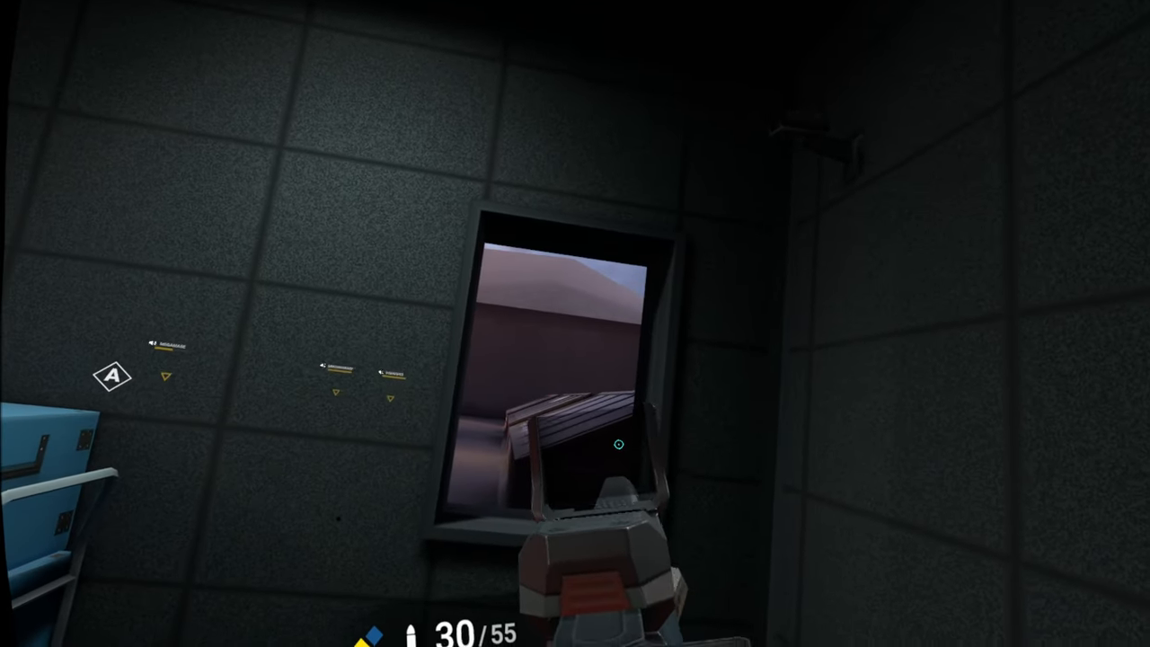
{"action": "mouse_move", "coordinate": [575, 324]}
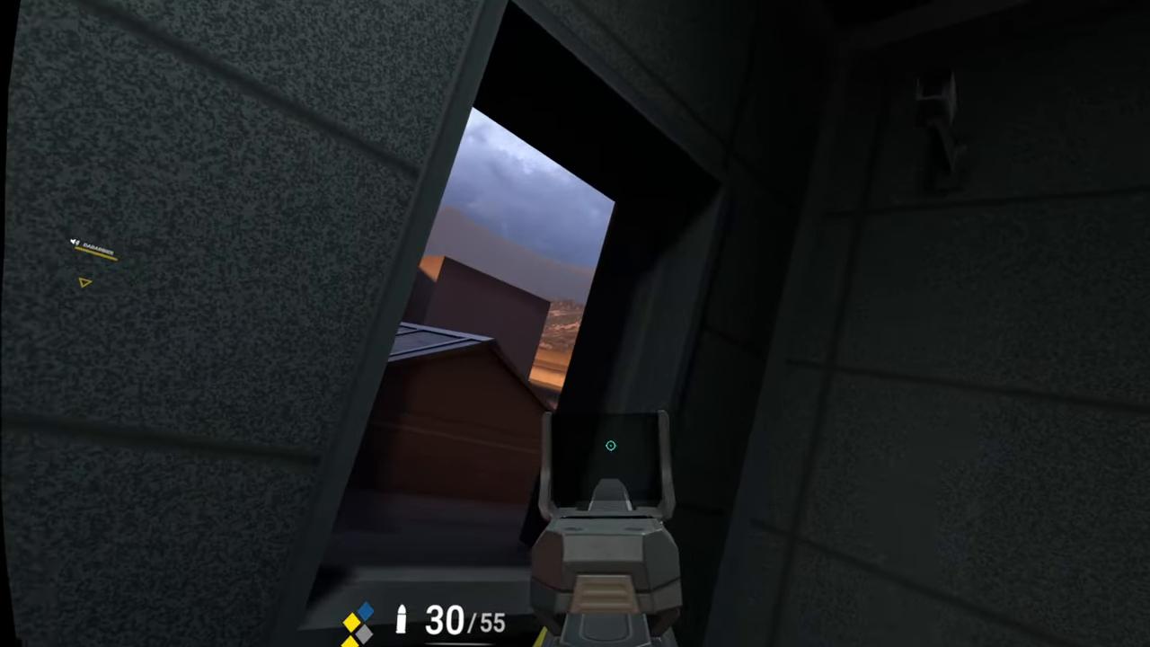
{"action": "mouse_move", "coordinate": [575, 324]}
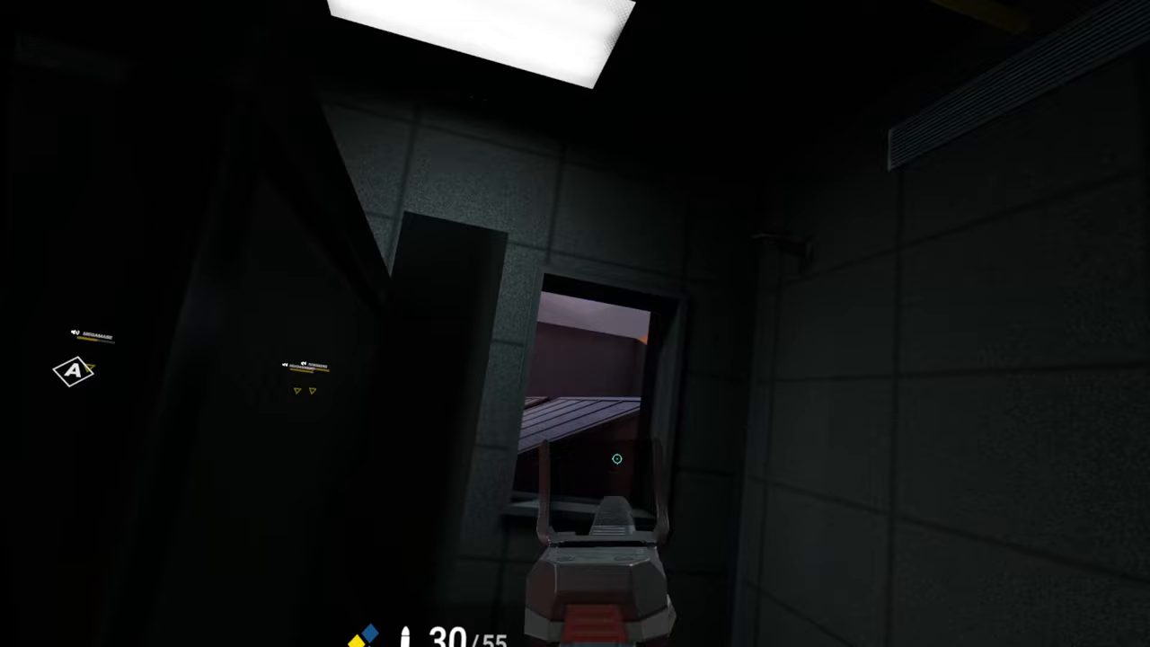
{"action": "key", "text": "Tab"}
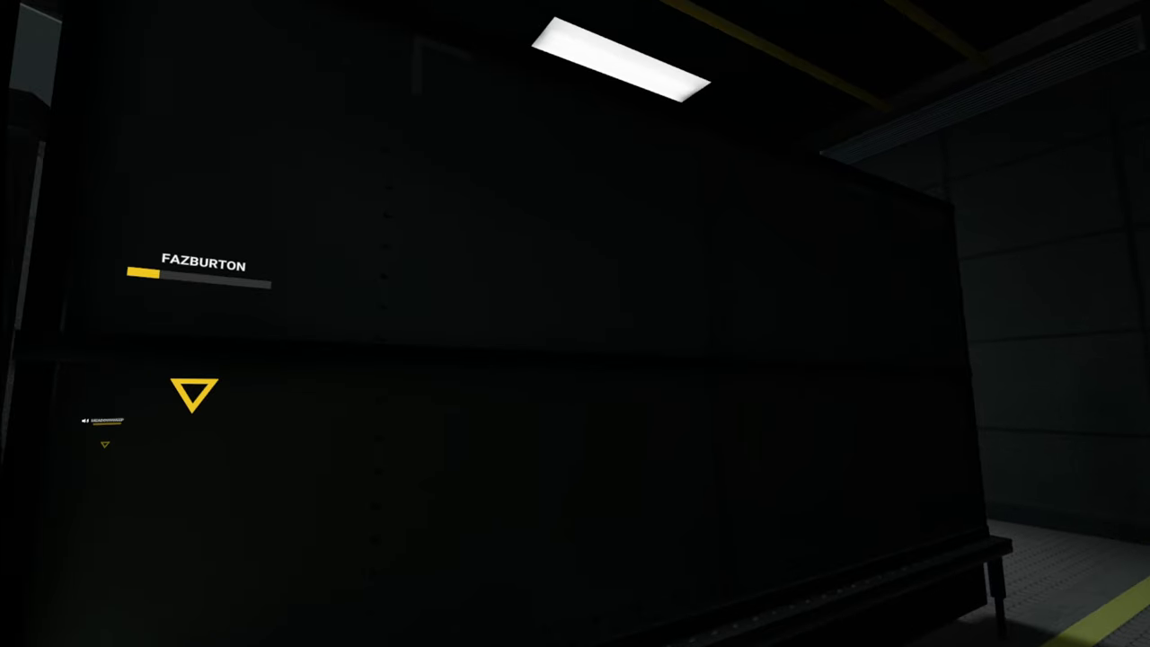
{"action": "mouse_move", "coordinate": [575, 324]}
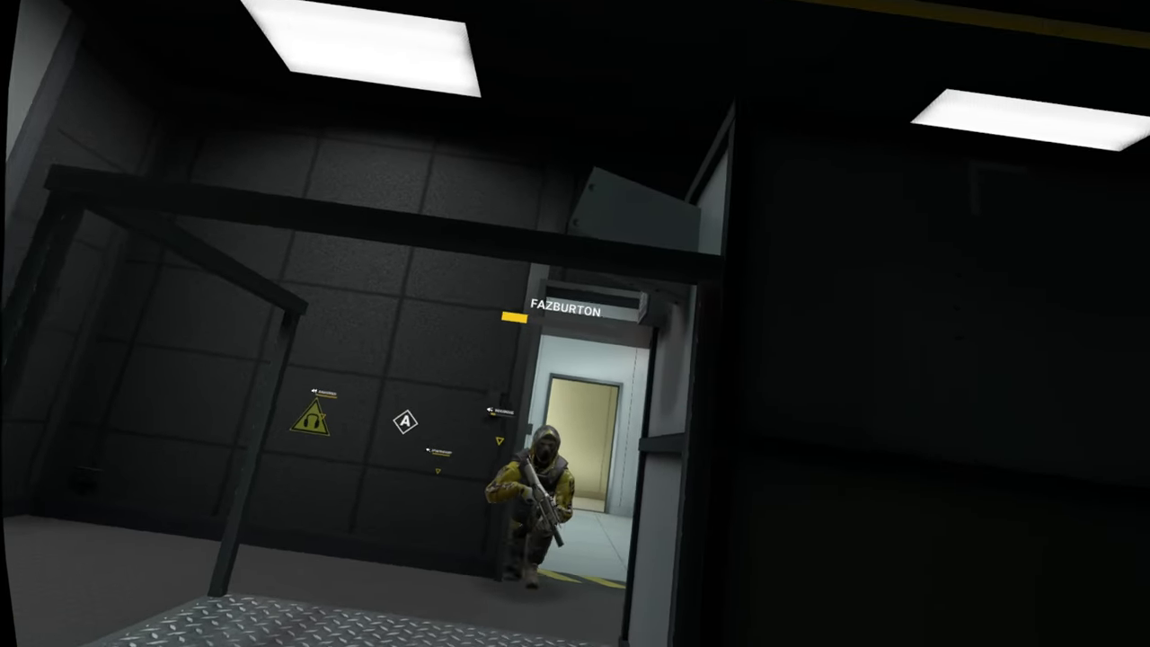
{"action": "mouse_move", "coordinate": [575, 323]}
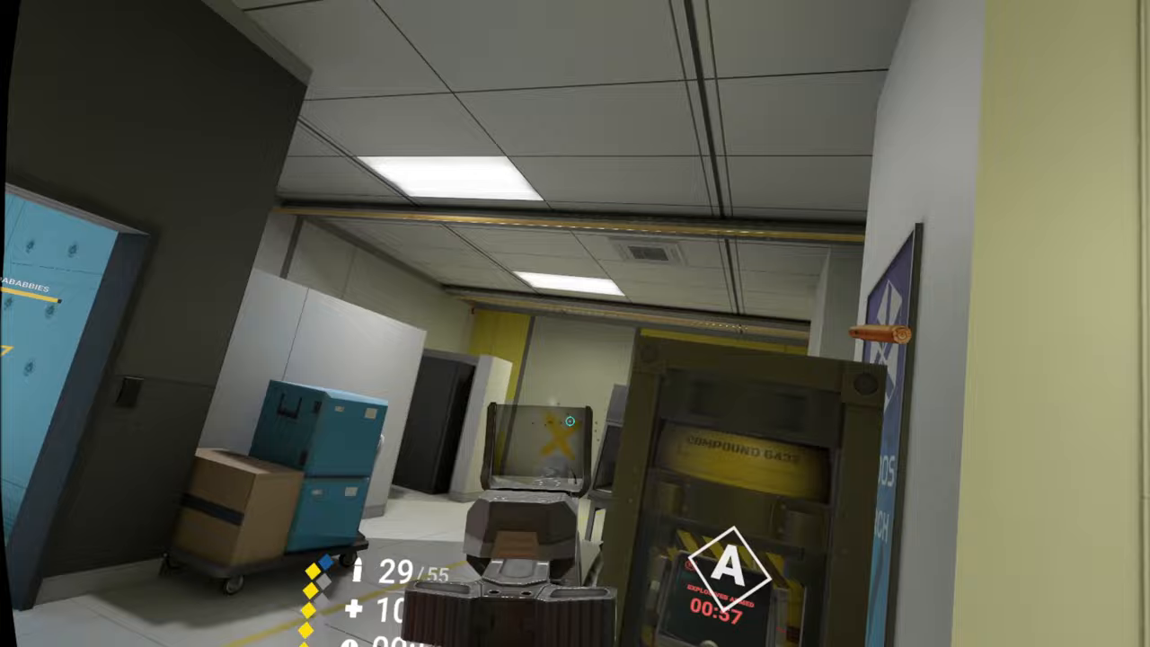
{"action": "mouse_move", "coordinate": [575, 324]}
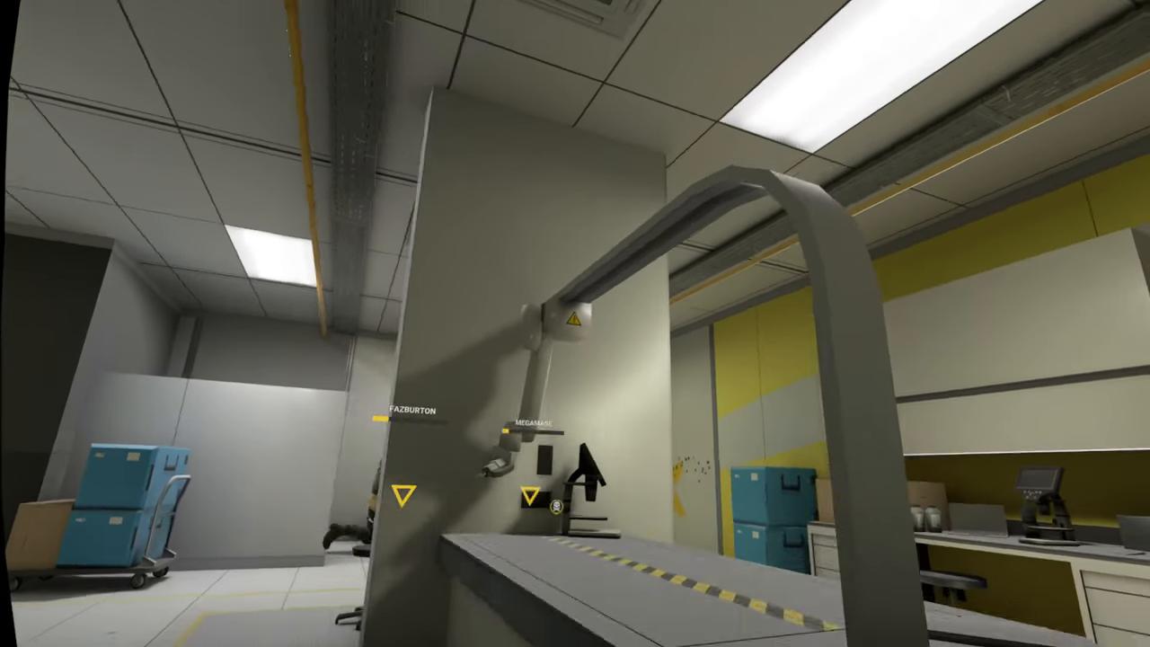
{"action": "mouse_move", "coordinate": [575, 323]}
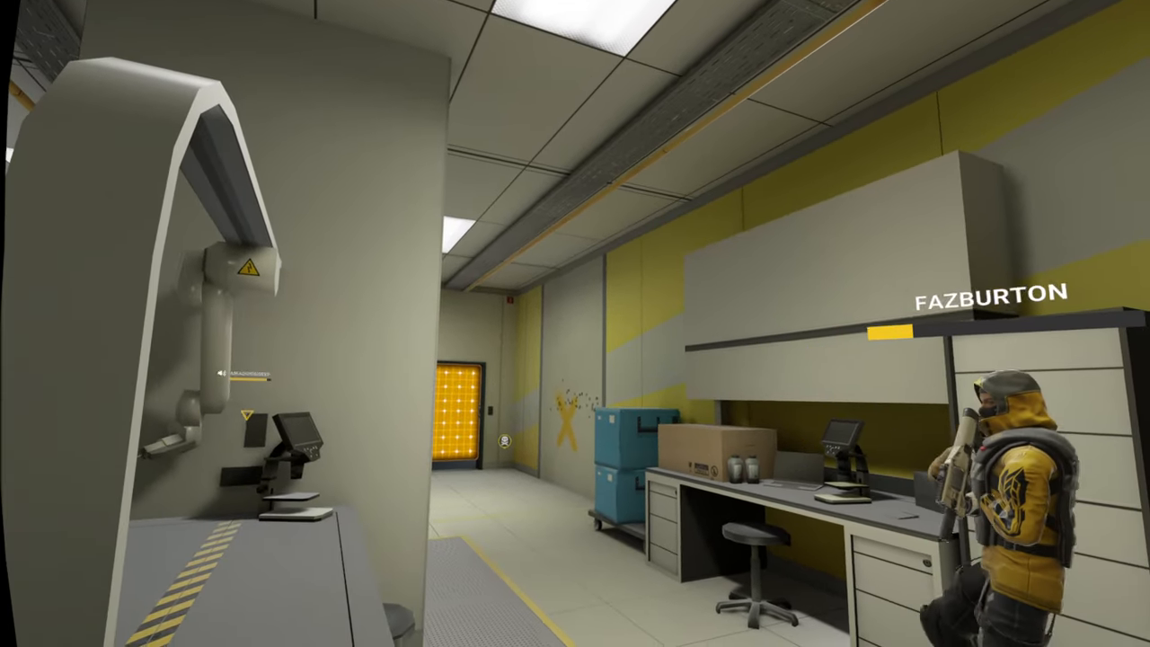
{"action": "mouse_move", "coordinate": [575, 323]}
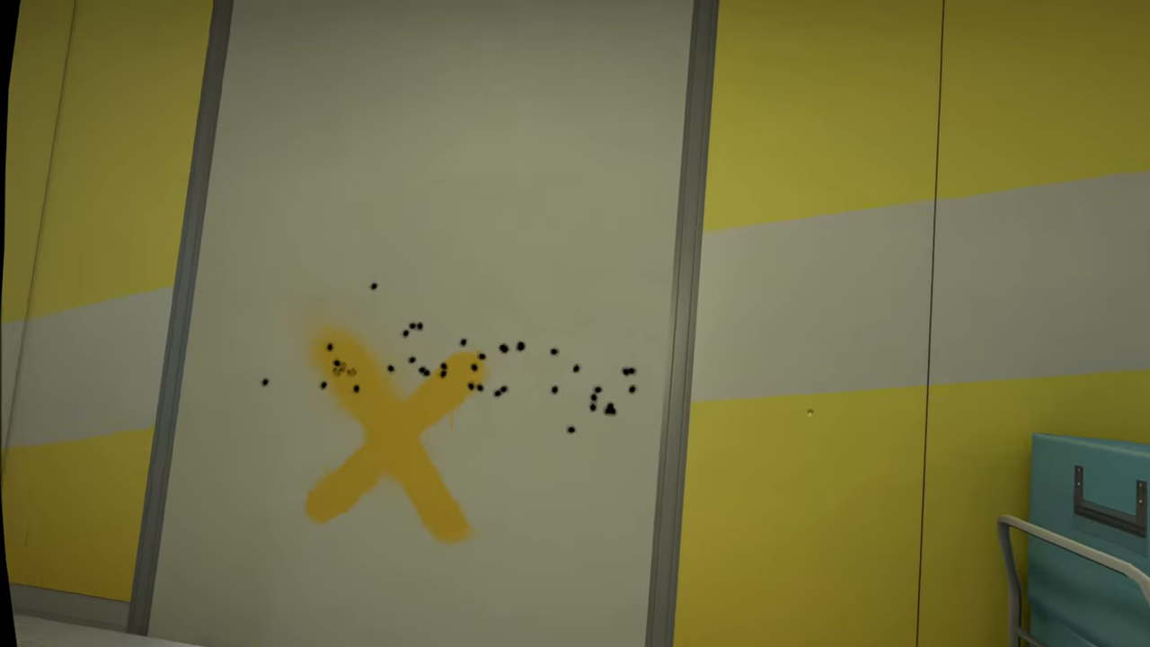
{"action": "mouse_move", "coordinate": [575, 323]}
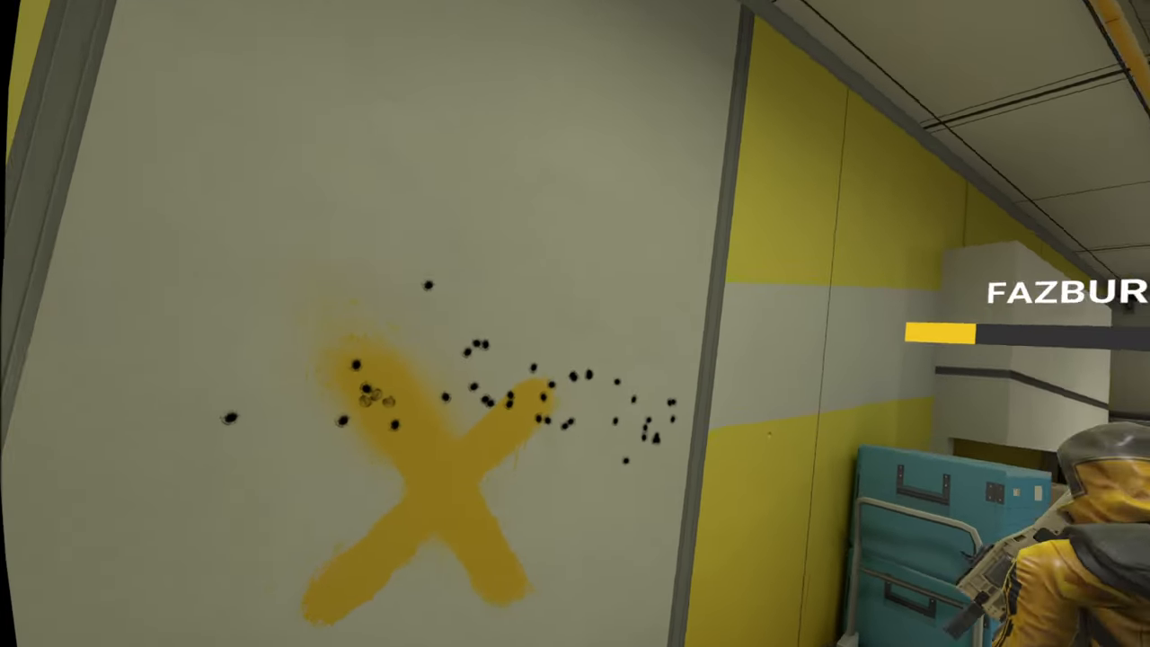
{"action": "mouse_move", "coordinate": [575, 324]}
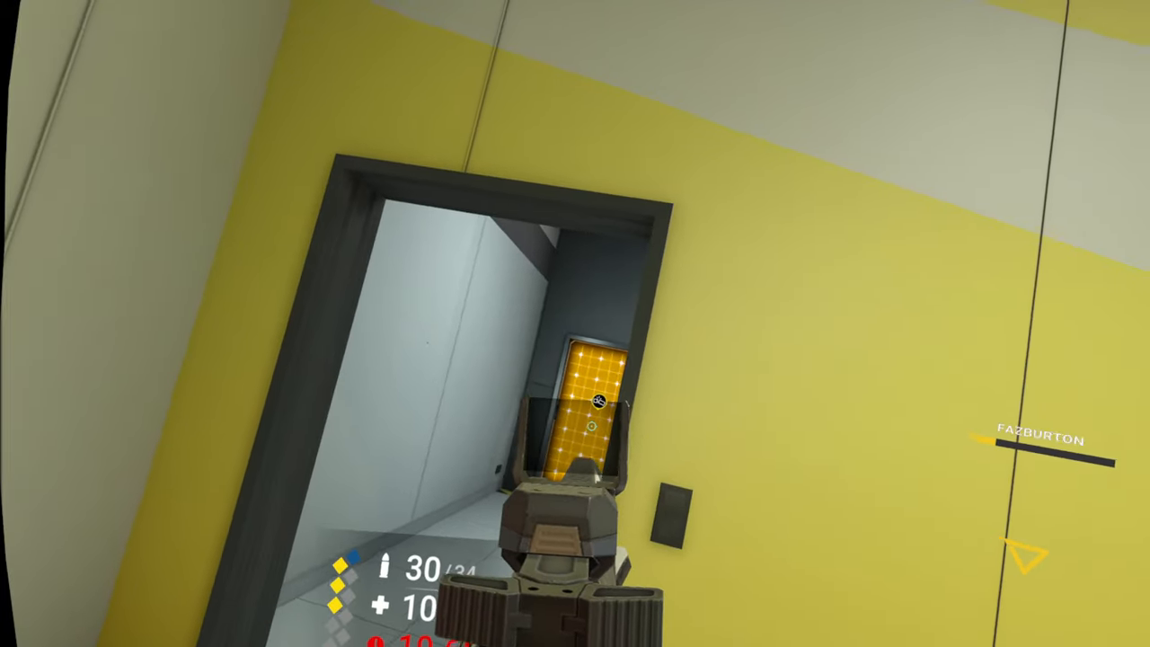
{"action": "mouse_move", "coordinate": [575, 324]}
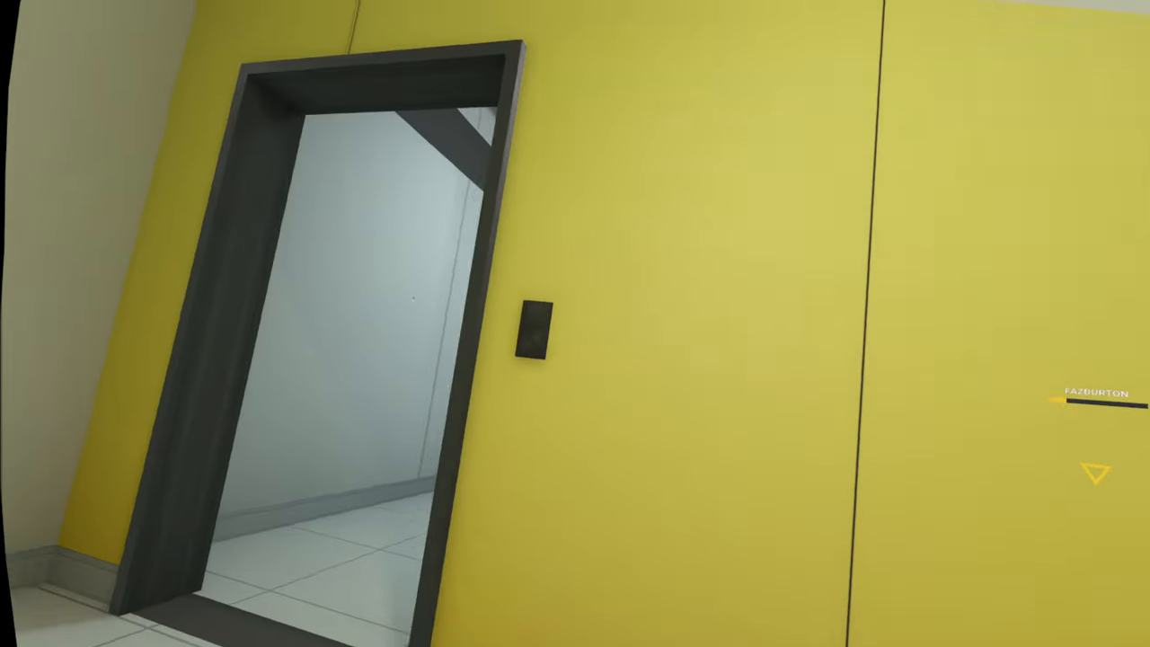